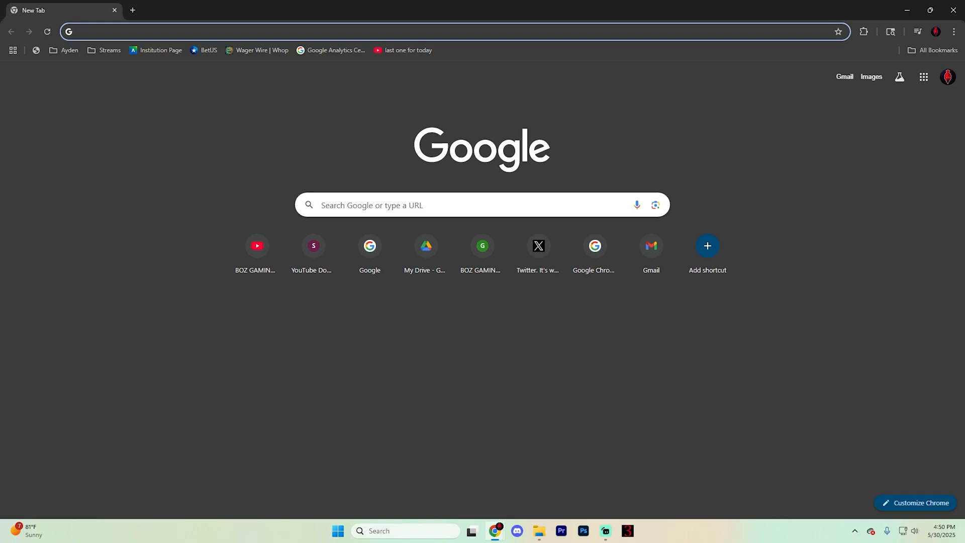
{"action": "mouse_move", "coordinate": [918, 46]}
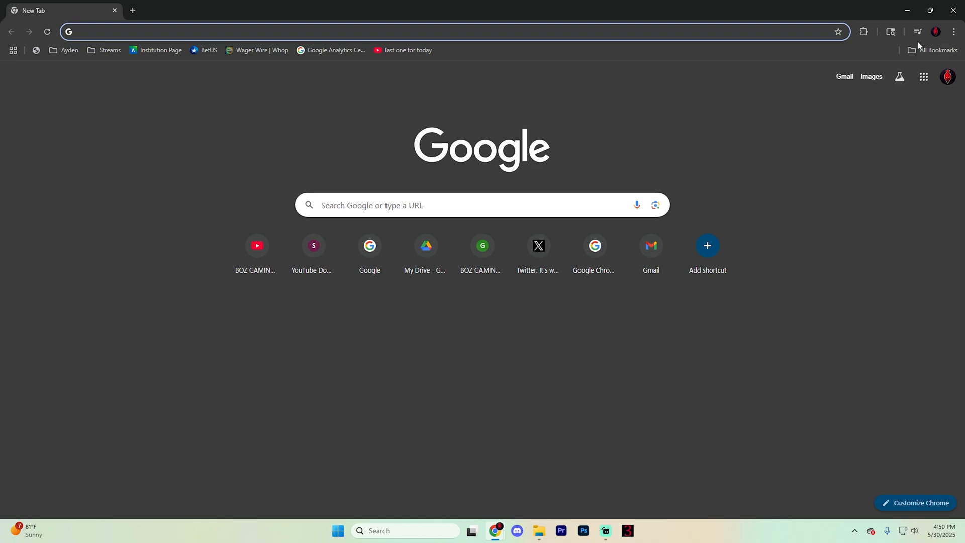
{"action": "mouse_move", "coordinate": [954, 31]}
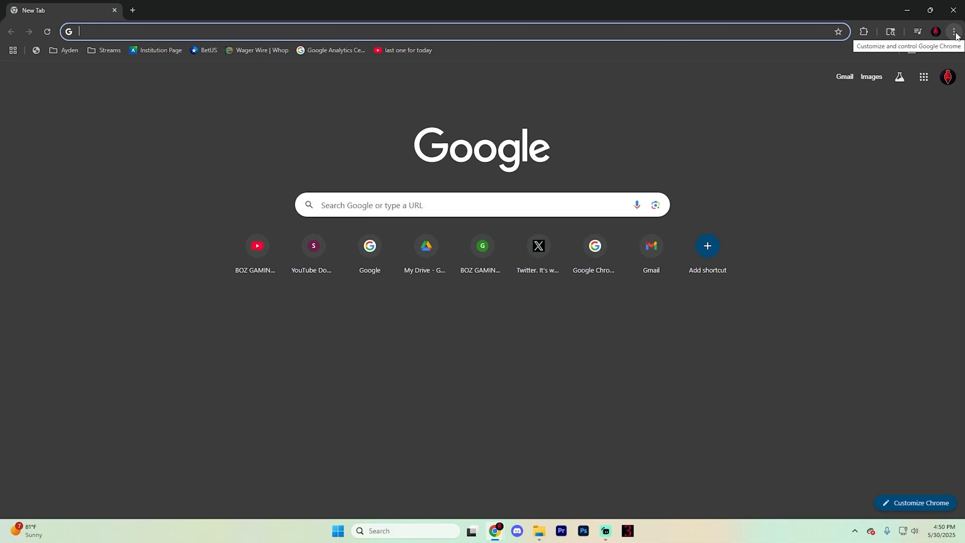
Open Chrome's three-dot main menu from the new tab page.
{"action": "left_click", "coordinate": [954, 31]}
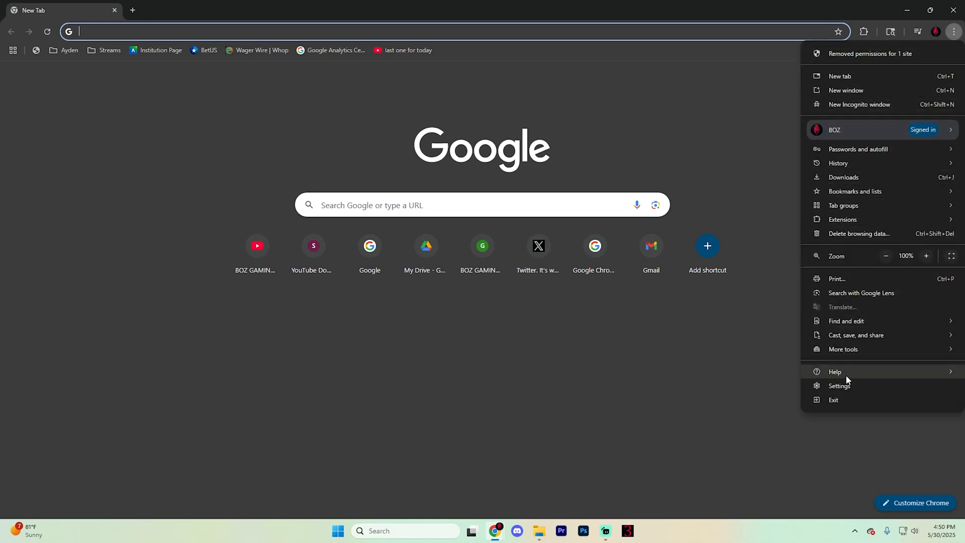
Go to Settings > Privacy and security > Site settings and expand Additional content settings.
{"action": "left_click", "coordinate": [838, 385]}
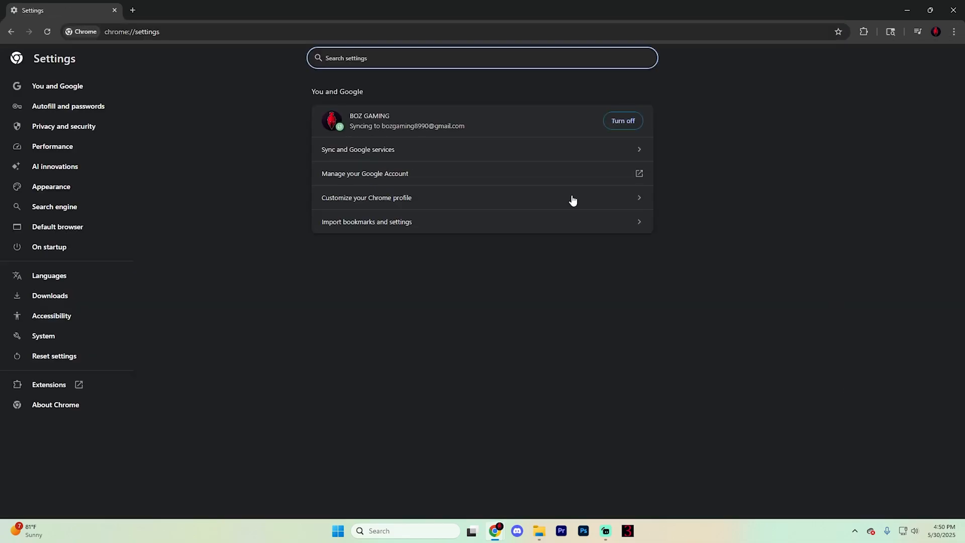
{"action": "mouse_move", "coordinate": [64, 126]}
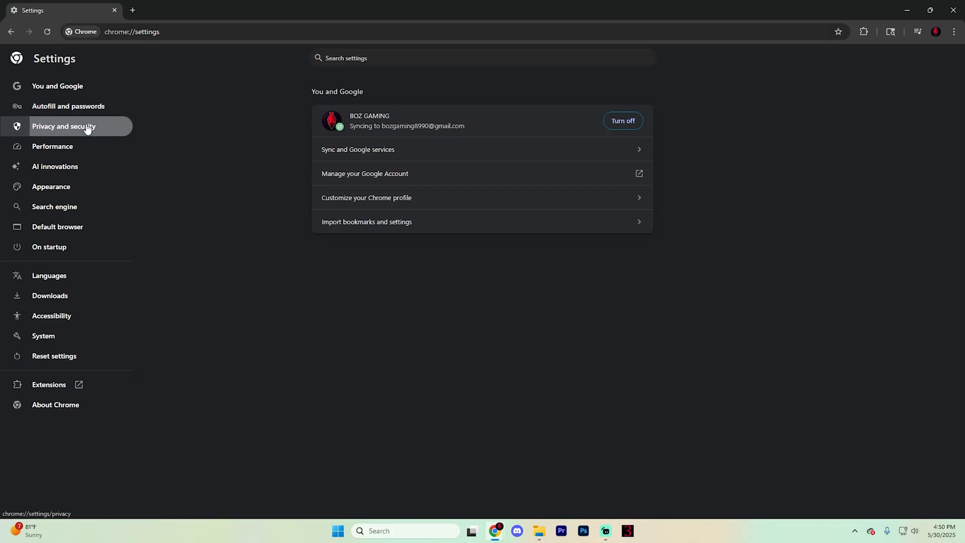
{"action": "left_click", "coordinate": [63, 126]}
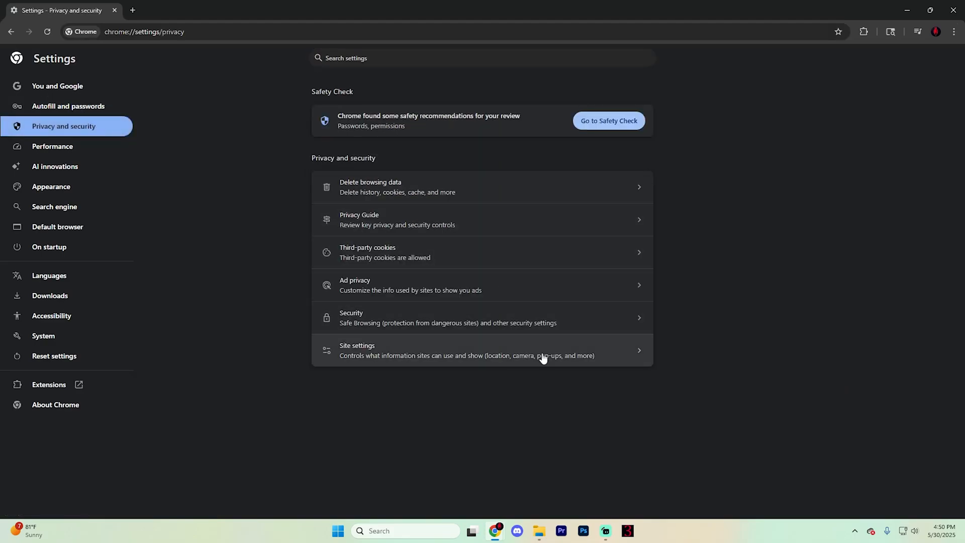
{"action": "left_click", "coordinate": [482, 350]}
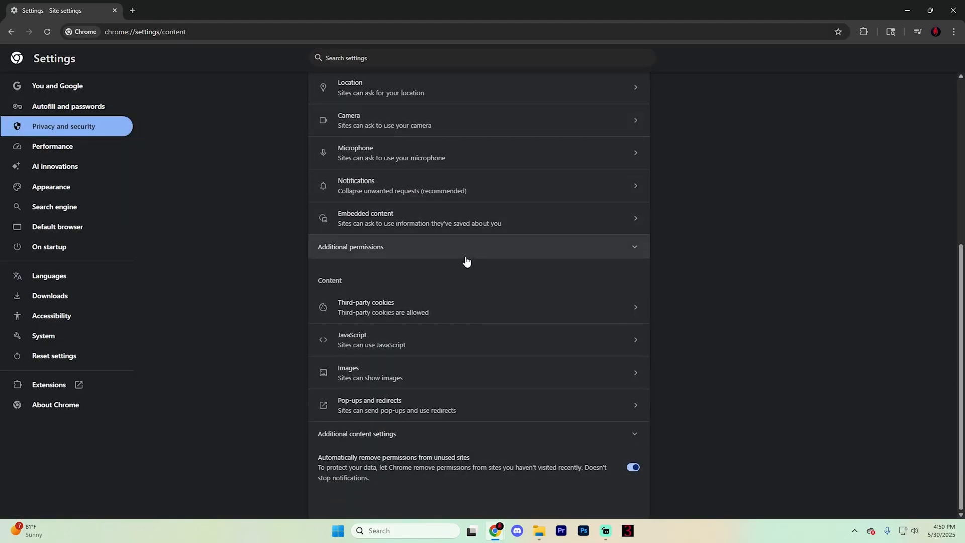
{"action": "mouse_move", "coordinate": [374, 290]}
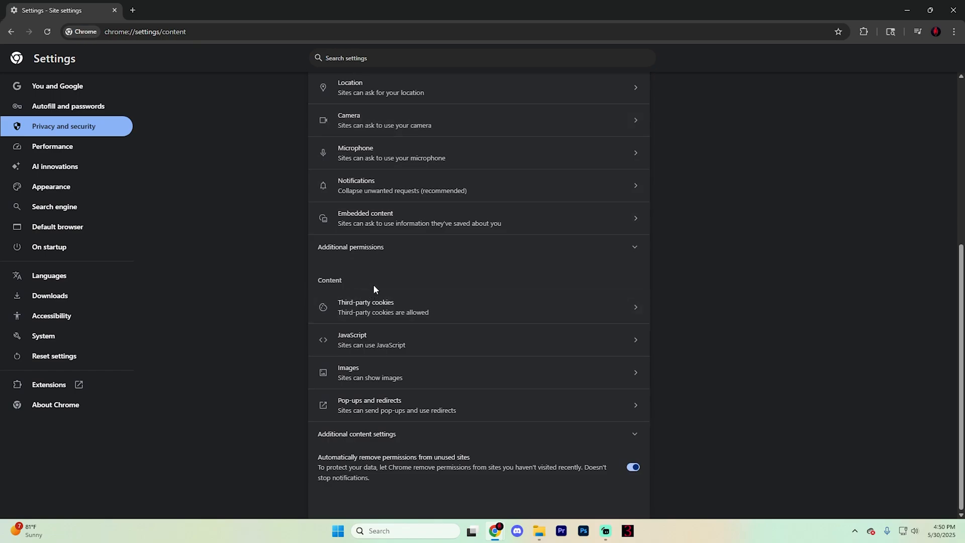
{"action": "mouse_move", "coordinate": [421, 437]}
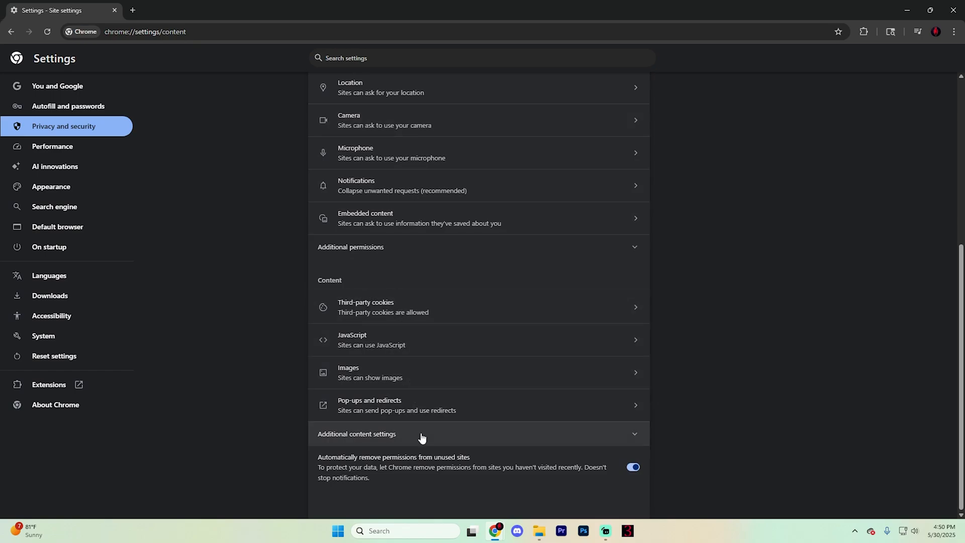
{"action": "left_click", "coordinate": [356, 433]}
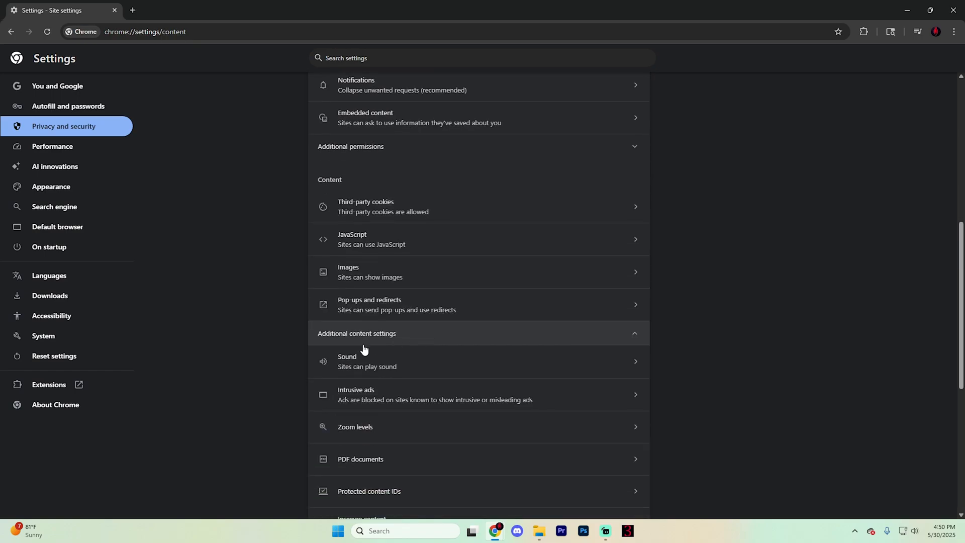
Open the Sound site setting to confirm 'Sites can play sound' is selected.
{"action": "left_click", "coordinate": [347, 361]}
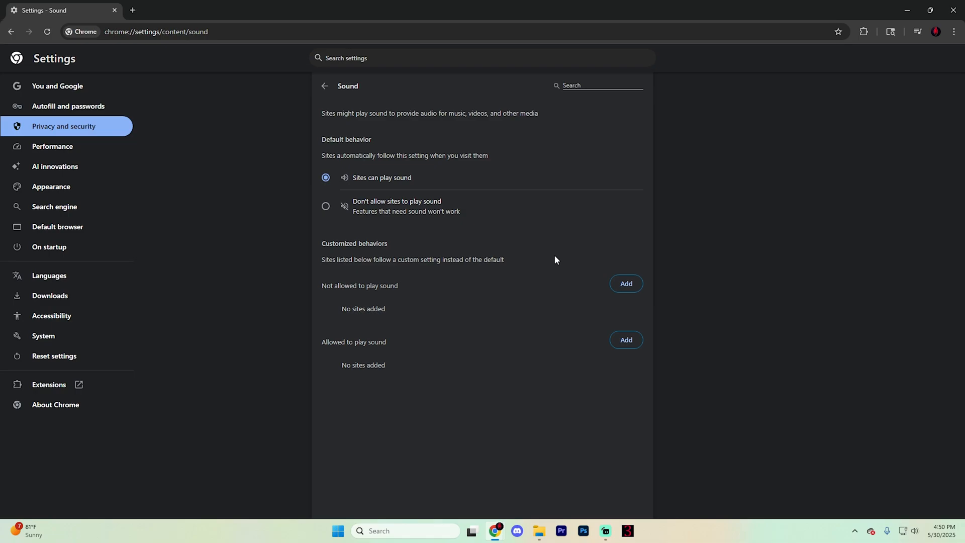
{"action": "mouse_move", "coordinate": [476, 319]}
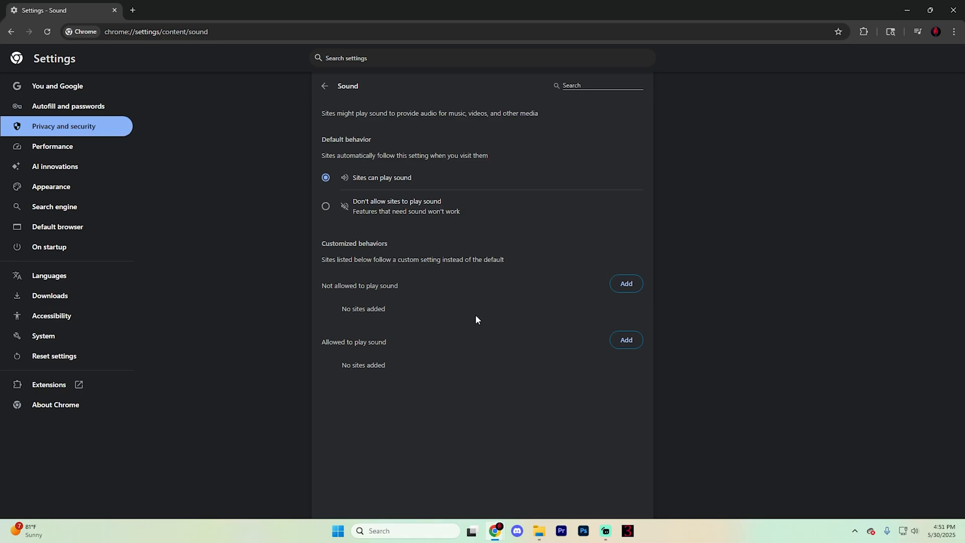
{"action": "mouse_move", "coordinate": [431, 317]}
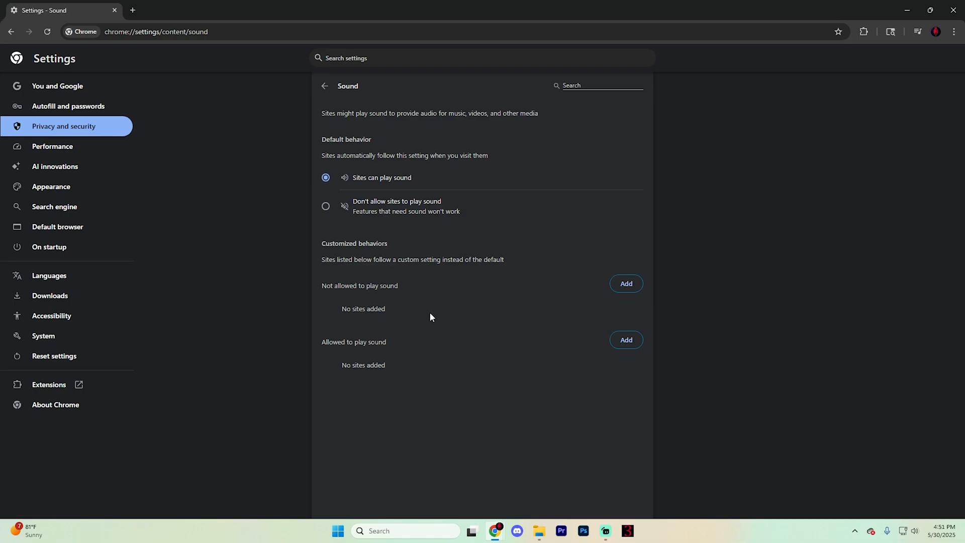
{"action": "mouse_move", "coordinate": [367, 389]}
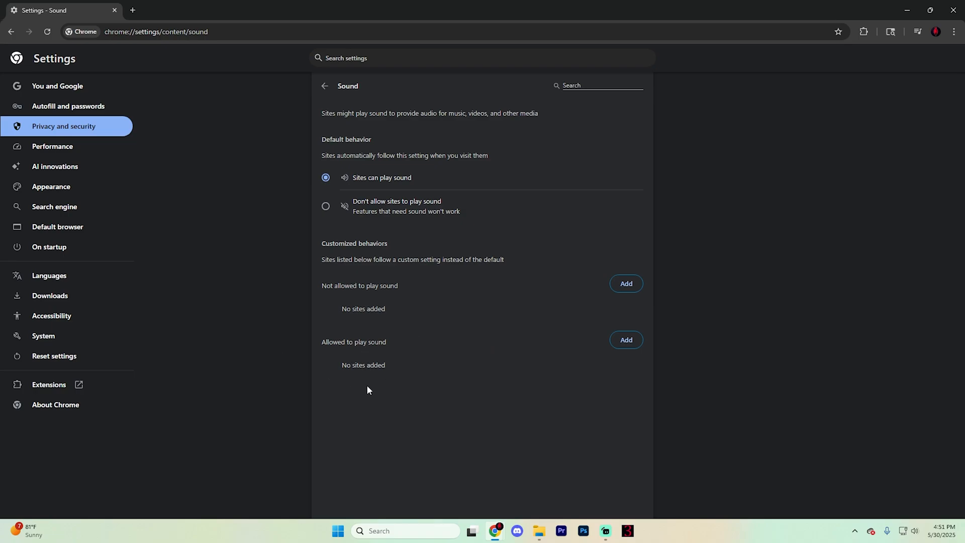
{"action": "mouse_move", "coordinate": [595, 350]}
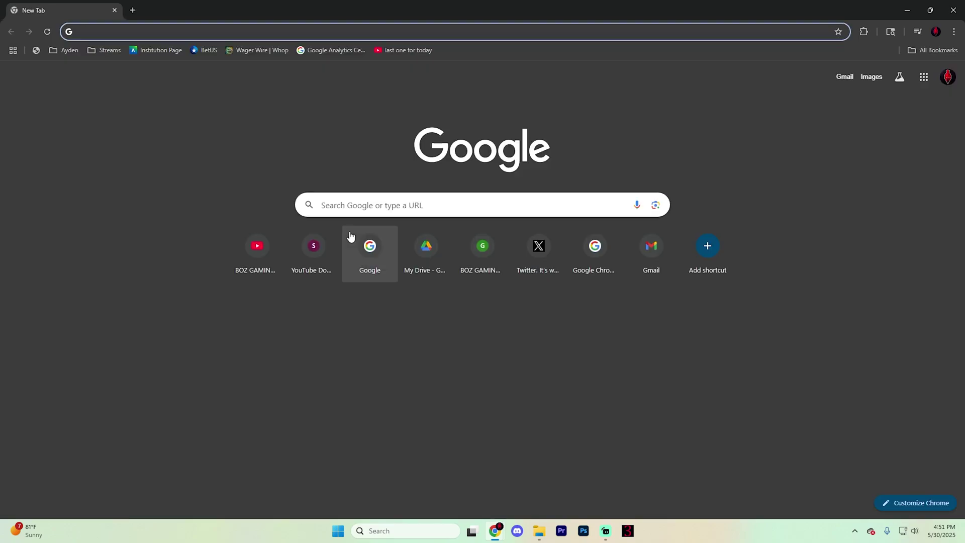
{"action": "mouse_move", "coordinate": [474, 338]}
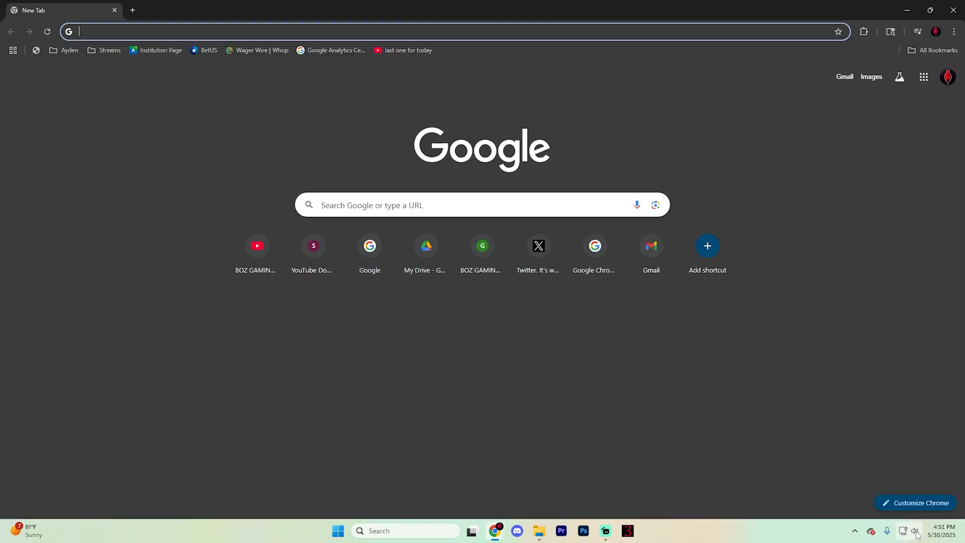
Open Quick Settings from the taskbar speaker icon, then the Windows Sound settings page.
{"action": "left_click", "coordinate": [916, 530]}
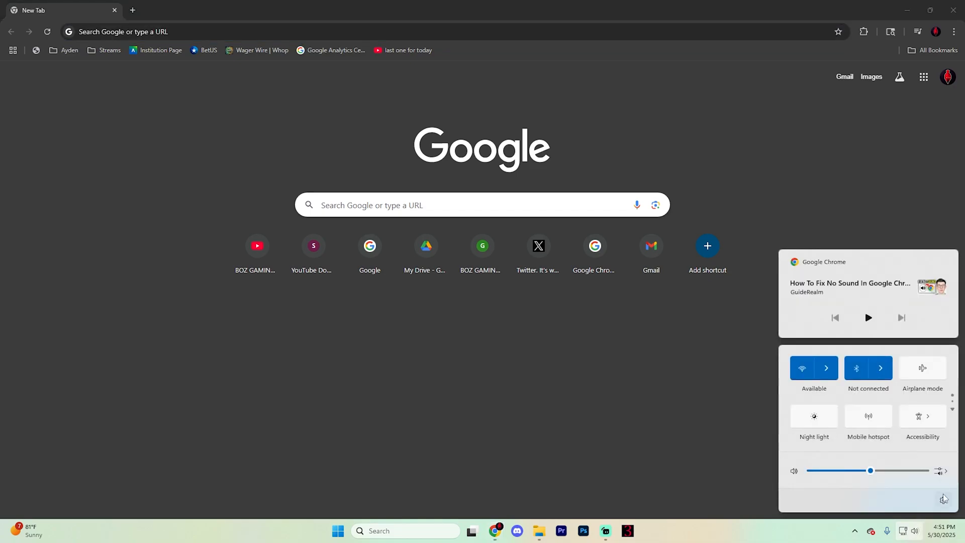
{"action": "left_click", "coordinate": [944, 498]}
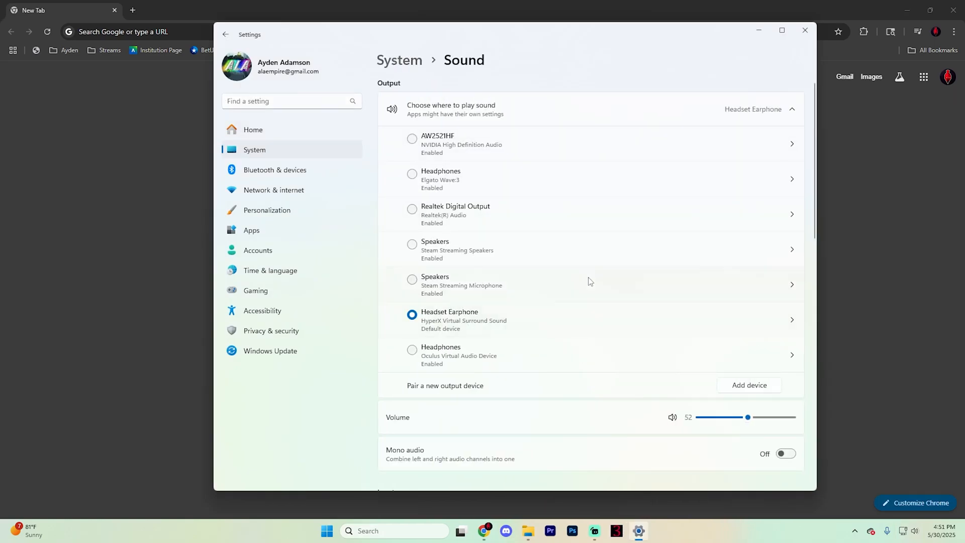
Scroll down the Sound page and open More sound settings to show playback devices.
{"action": "scroll", "scroll_direction": "down", "scroll_amount": 3}
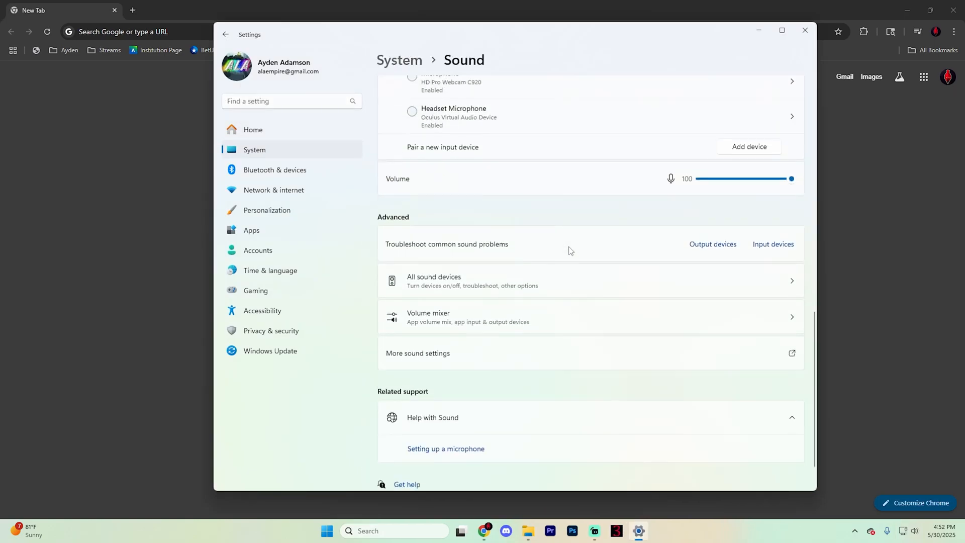
{"action": "scroll", "scroll_direction": "down", "scroll_amount": 3}
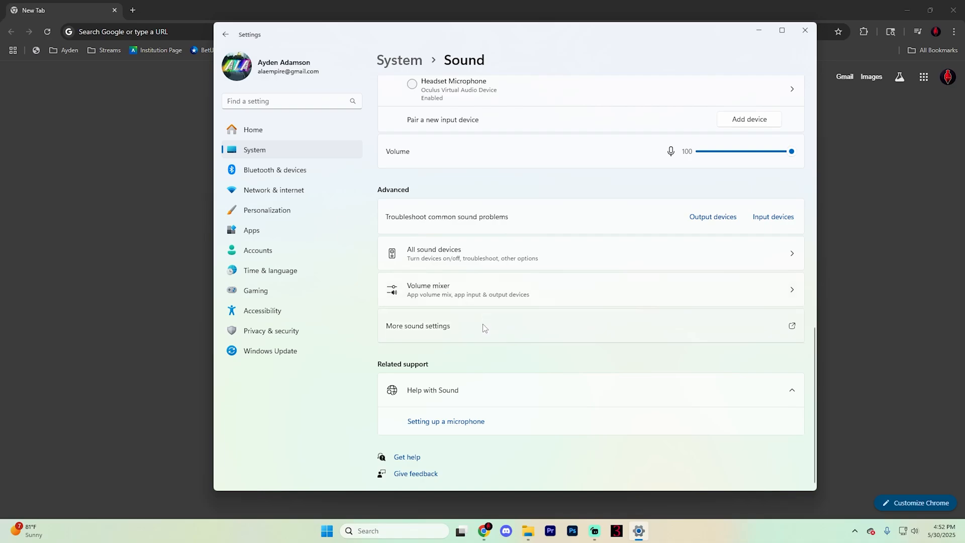
{"action": "left_click", "coordinate": [417, 326]}
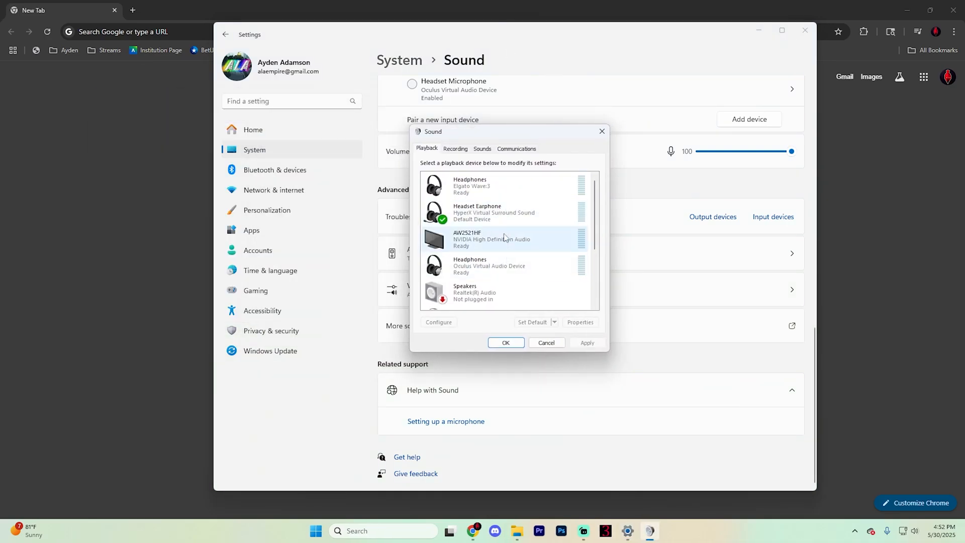
{"action": "left_click", "coordinate": [486, 213]}
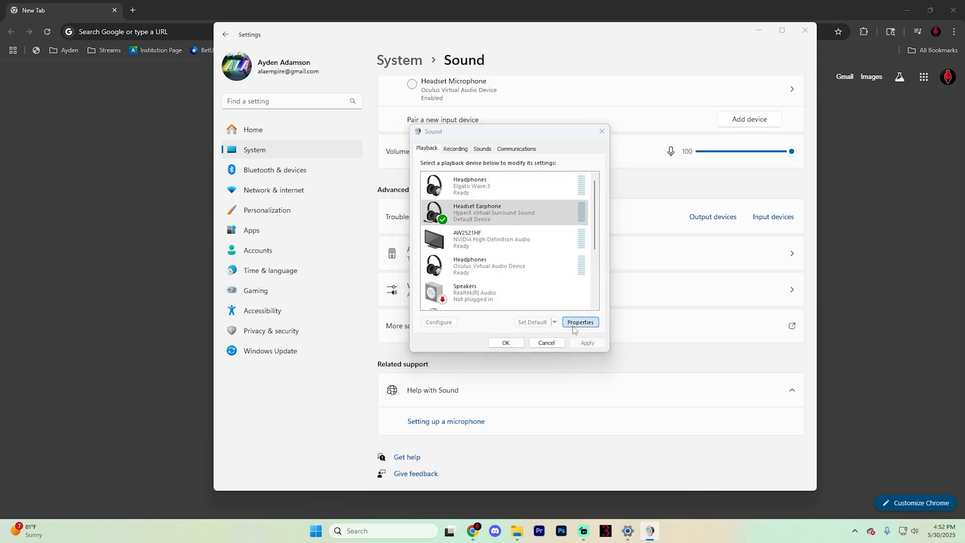
{"action": "left_click", "coordinate": [579, 322]}
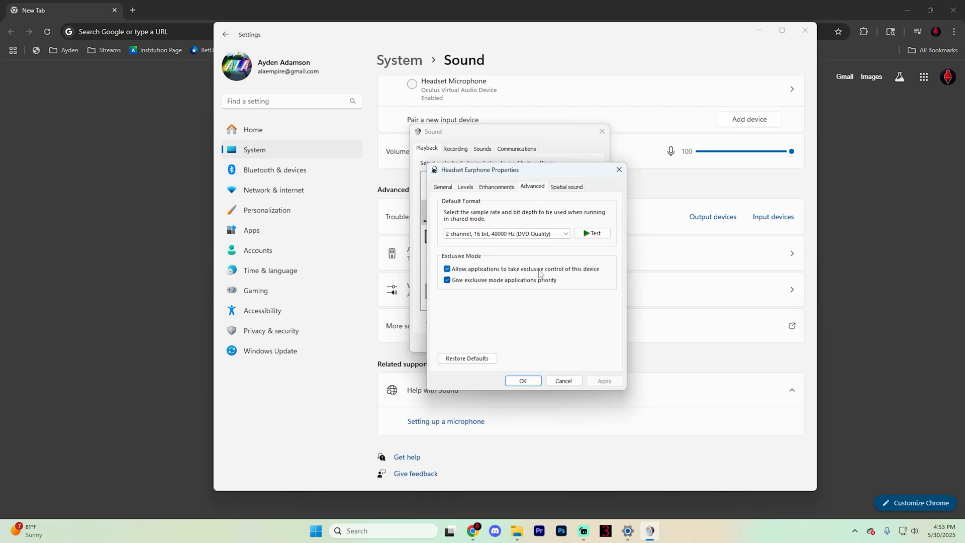
{"action": "mouse_move", "coordinate": [556, 274]}
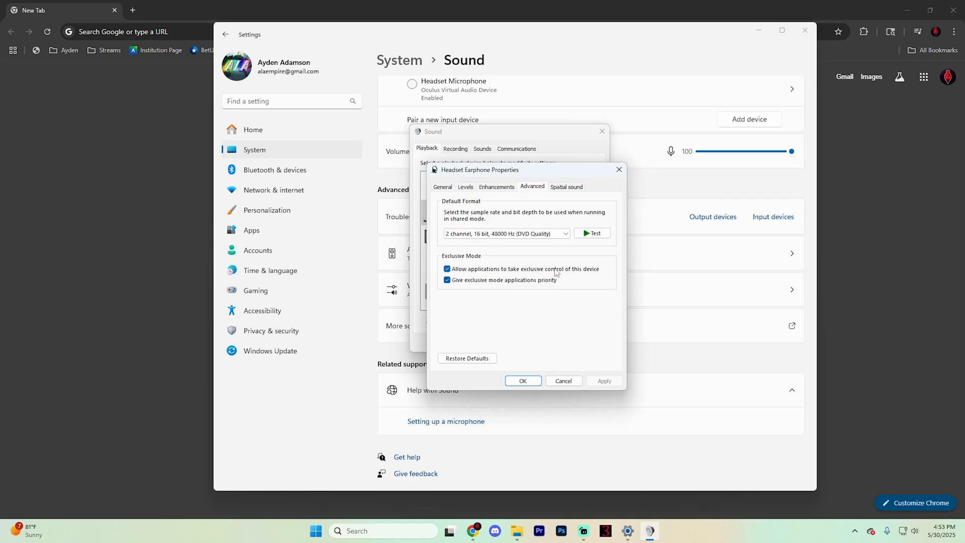
{"action": "left_click", "coordinate": [447, 268]}
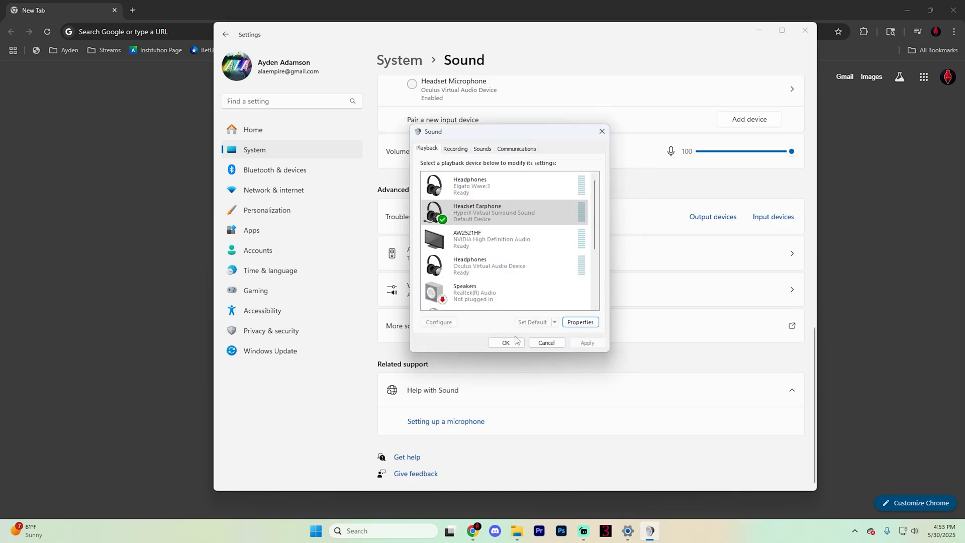
{"action": "mouse_move", "coordinate": [396, 502]}
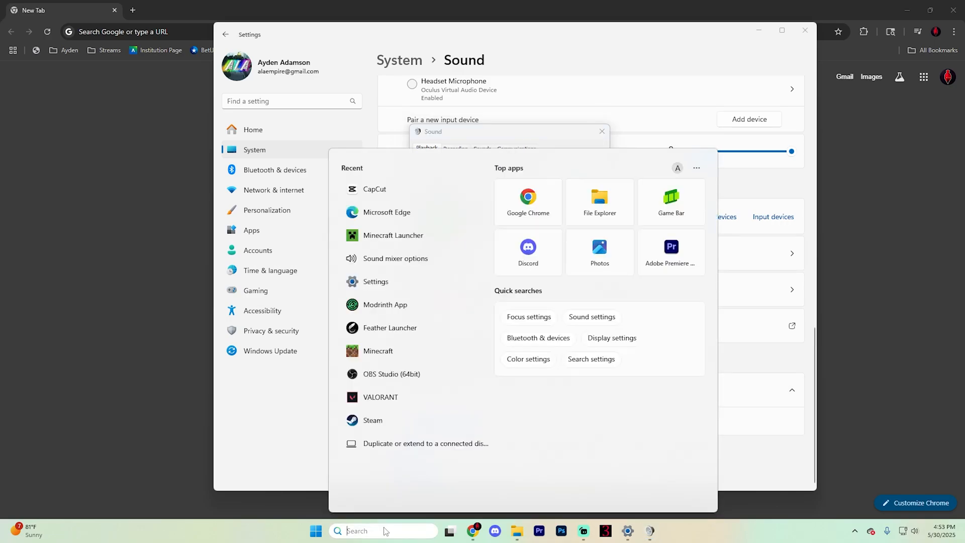
Search 'sound' in the Start menu and open the Volume mixer settings.
{"action": "type", "text": "sou7"}
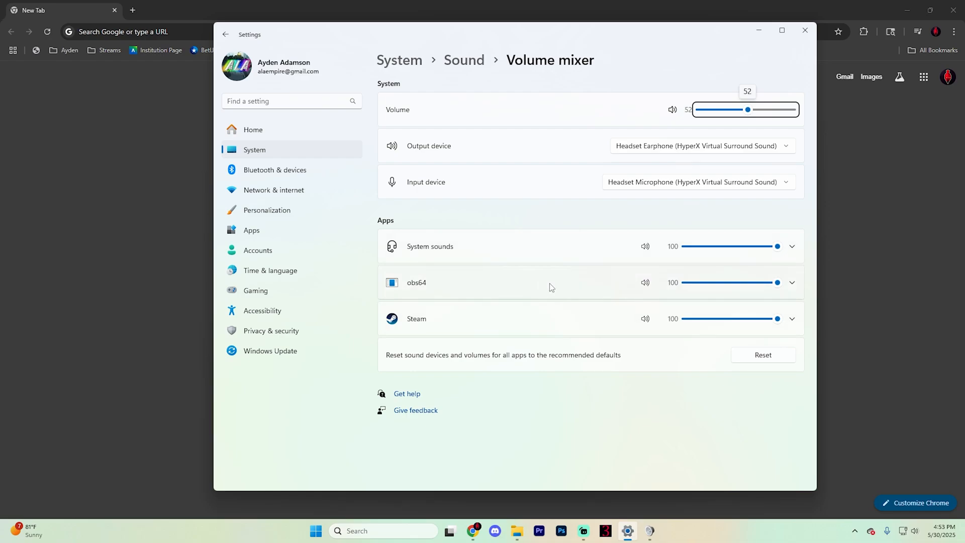
{"action": "left_click", "coordinate": [645, 318]}
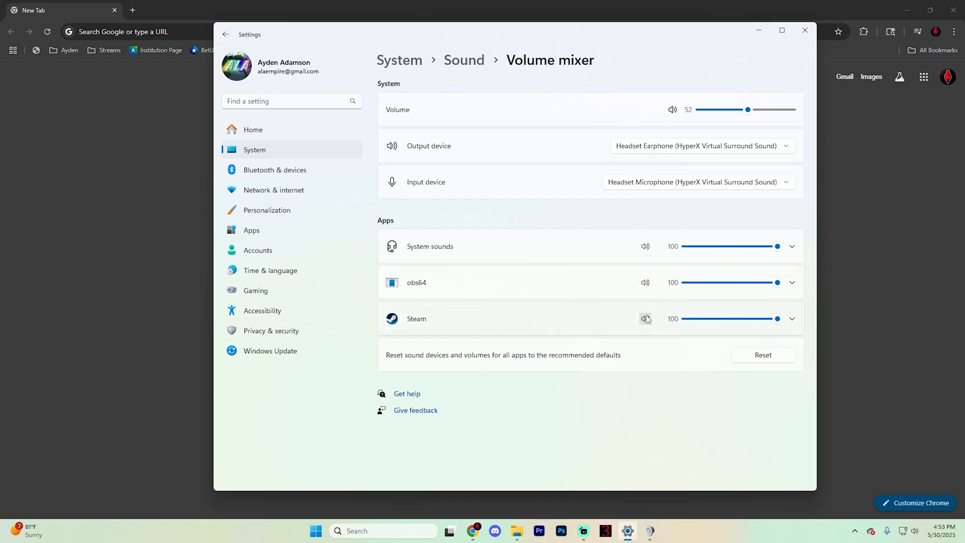
{"action": "mouse_move", "coordinate": [853, 275]}
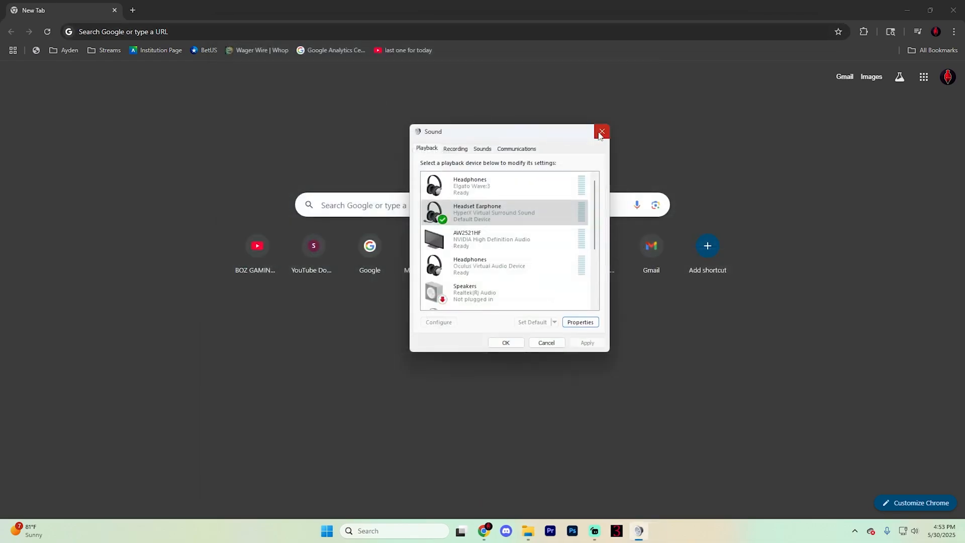
Close the Sound dialog and bring up the Chrome tab's context menu to unmute the site.
{"action": "left_click", "coordinate": [601, 131]}
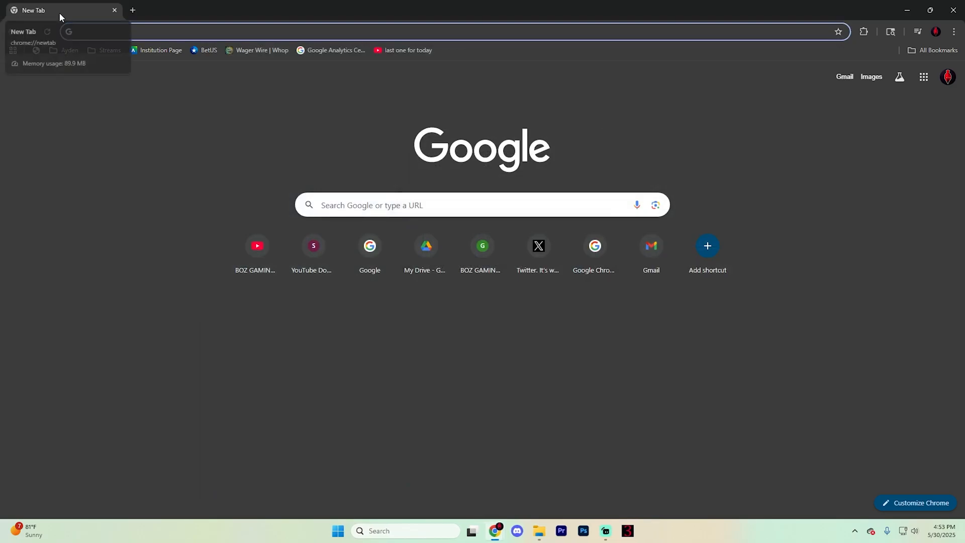
{"action": "right_click", "coordinate": [32, 10]}
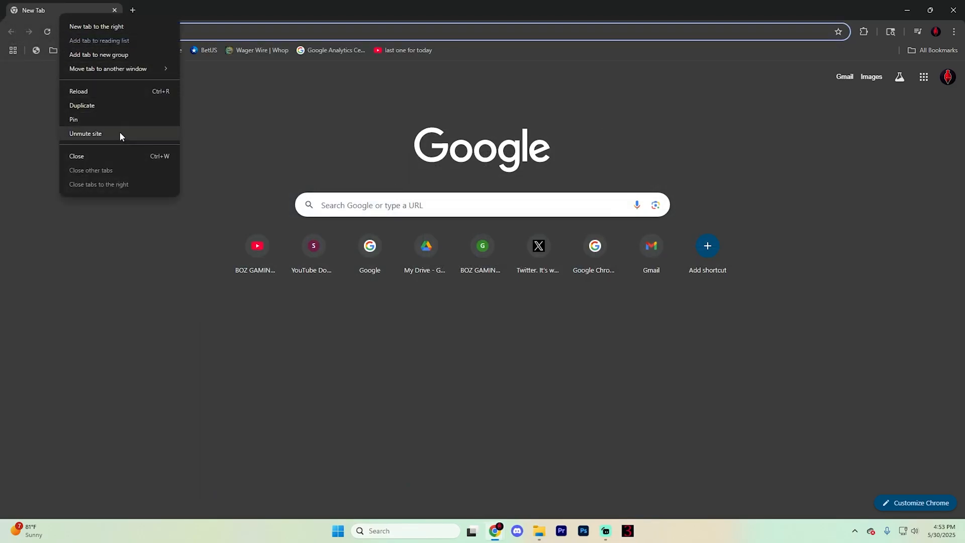
{"action": "mouse_move", "coordinate": [126, 140]}
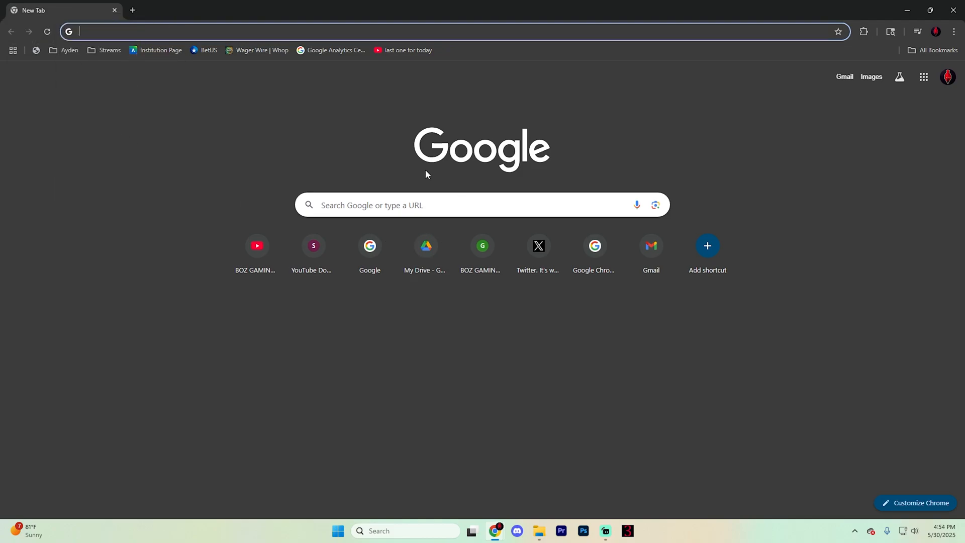
{"action": "mouse_move", "coordinate": [828, 223]}
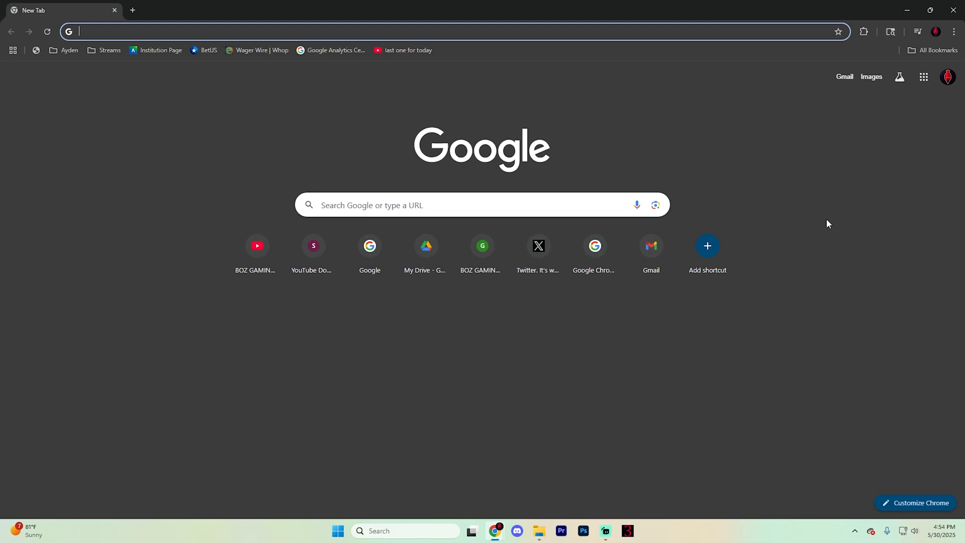
{"action": "mouse_move", "coordinate": [707, 375]}
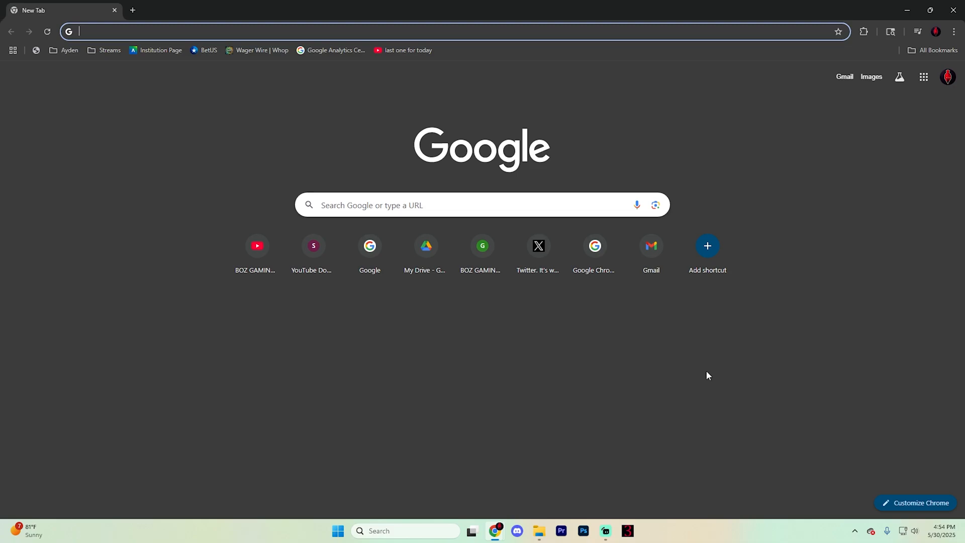